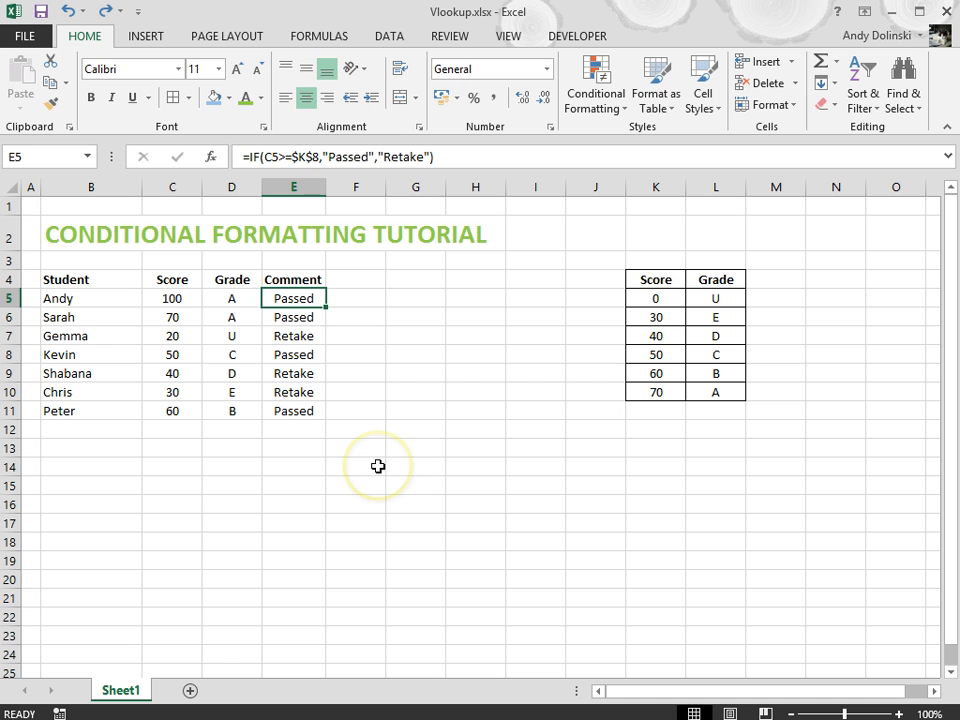
pyautogui.moveTo(376, 472)
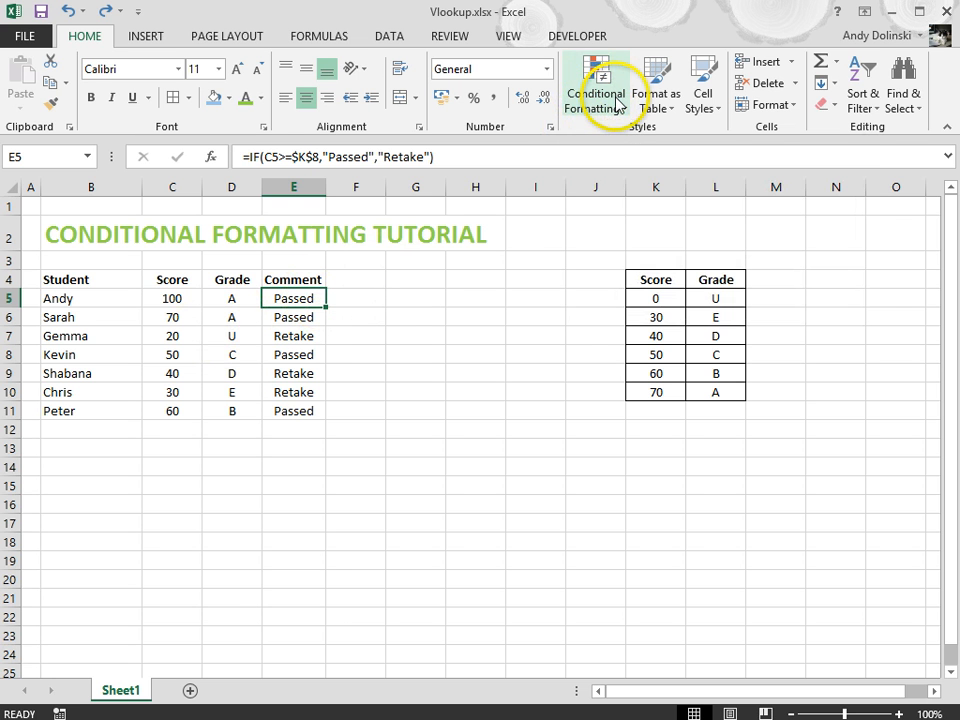
# Reach the Conditional Formatting rules manager and begin a new rule for E5.
pyautogui.click(596, 84)
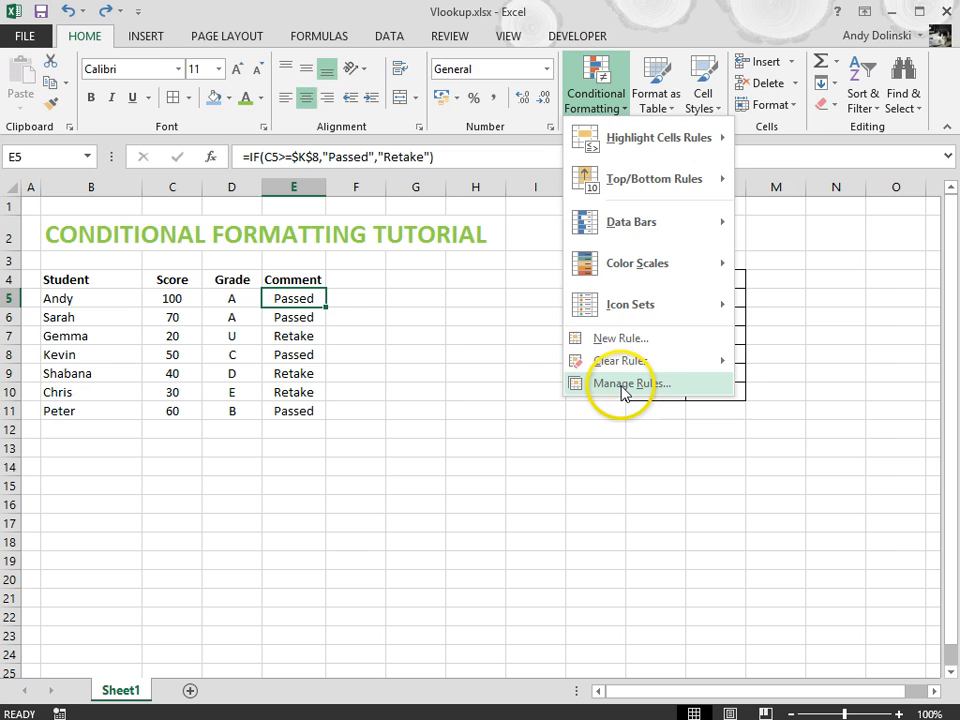
pyautogui.click(630, 384)
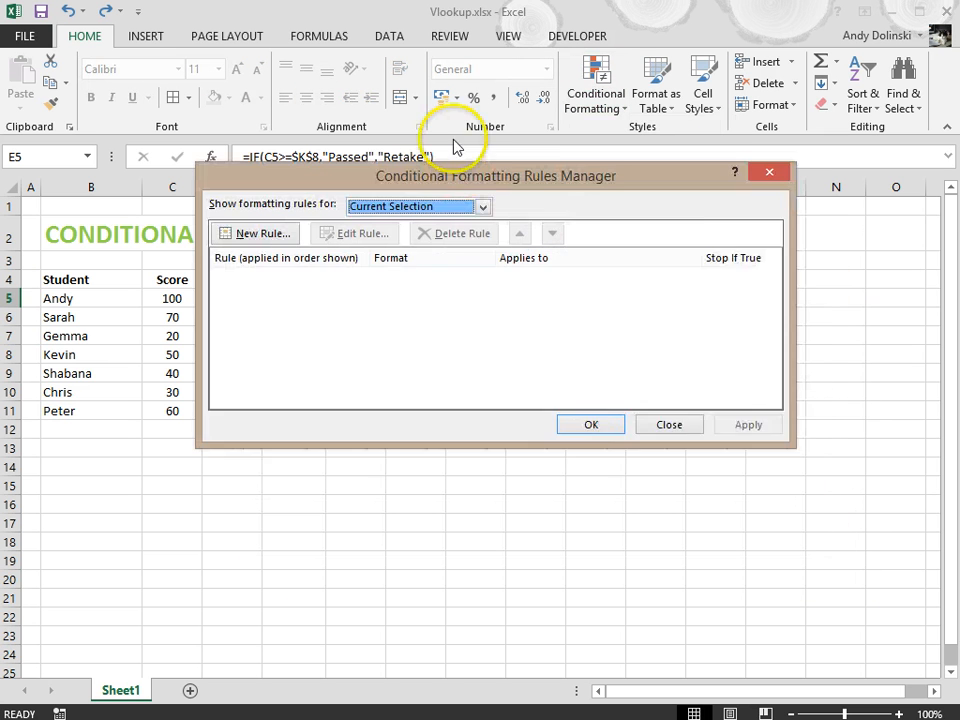
pyautogui.moveTo(496, 176); pyautogui.dragTo(488, 140)
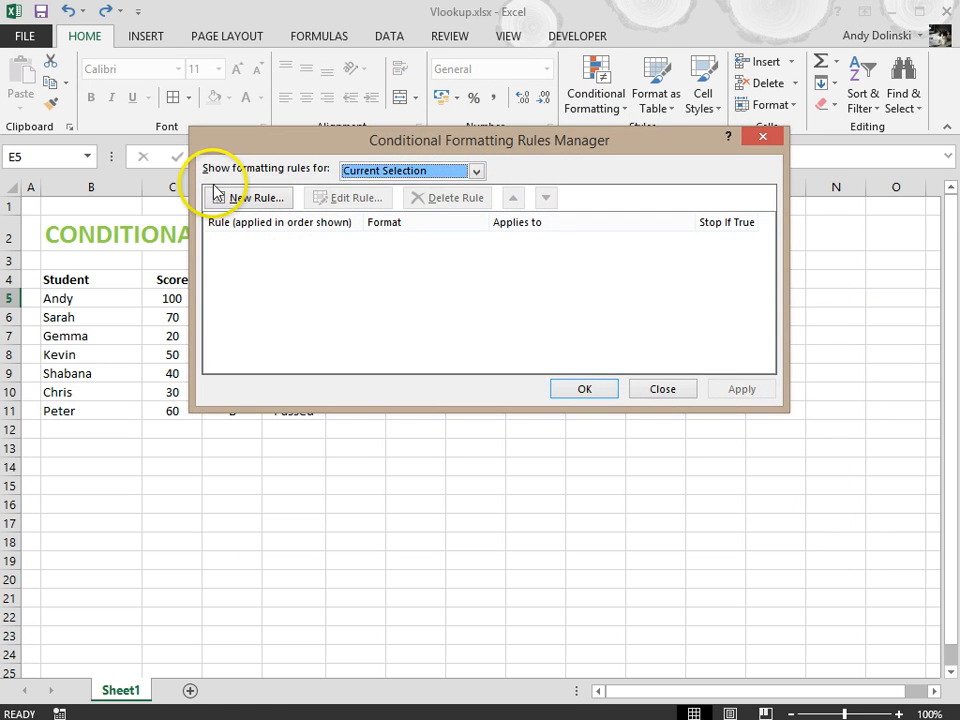
pyautogui.click(246, 198)
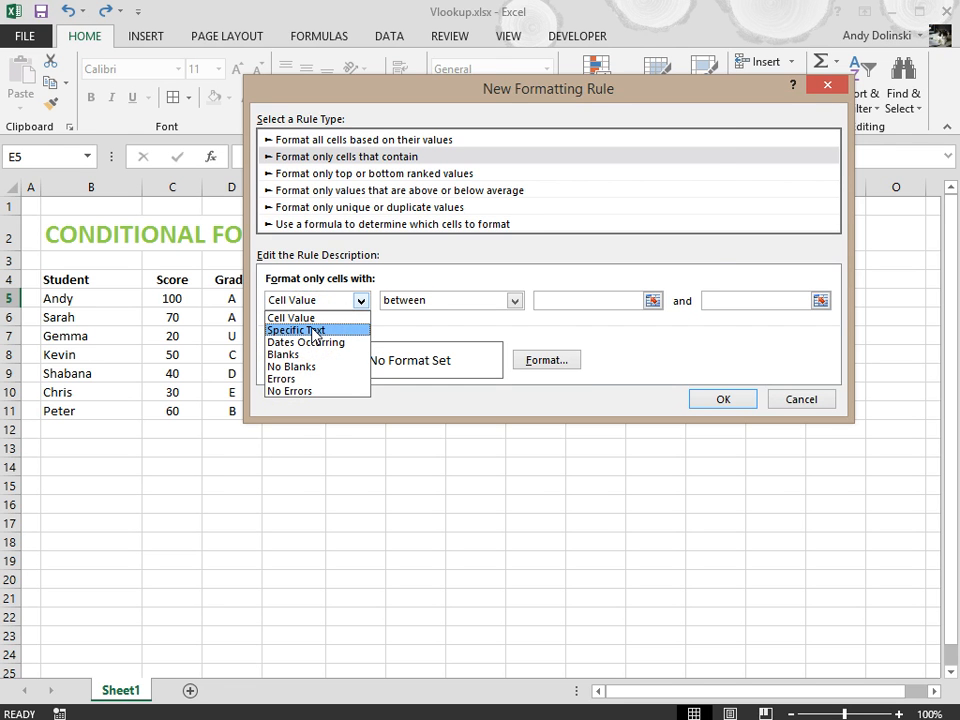
# Make the rule match specific text 'Passed' and give it a green fill.
pyautogui.click(296, 330)
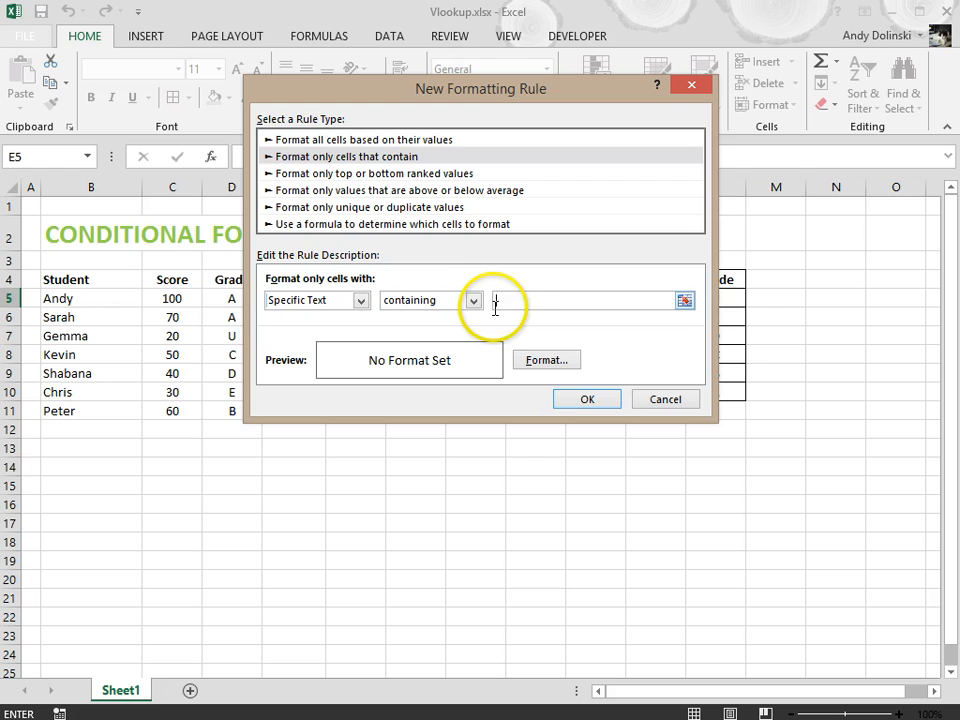
pyautogui.write('Passed')
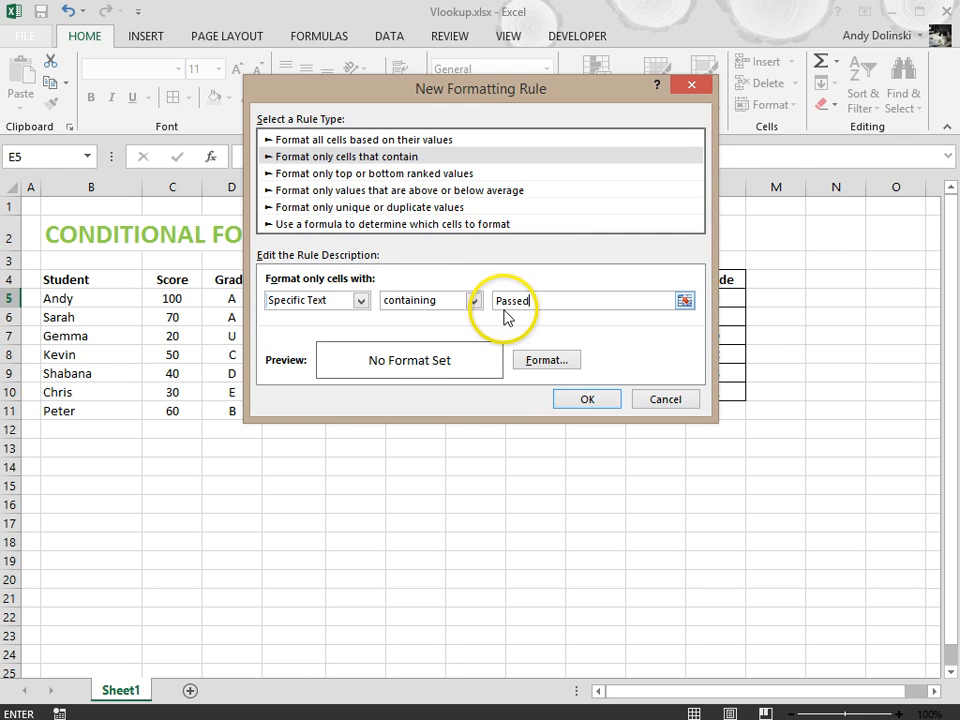
pyautogui.click(546, 360)
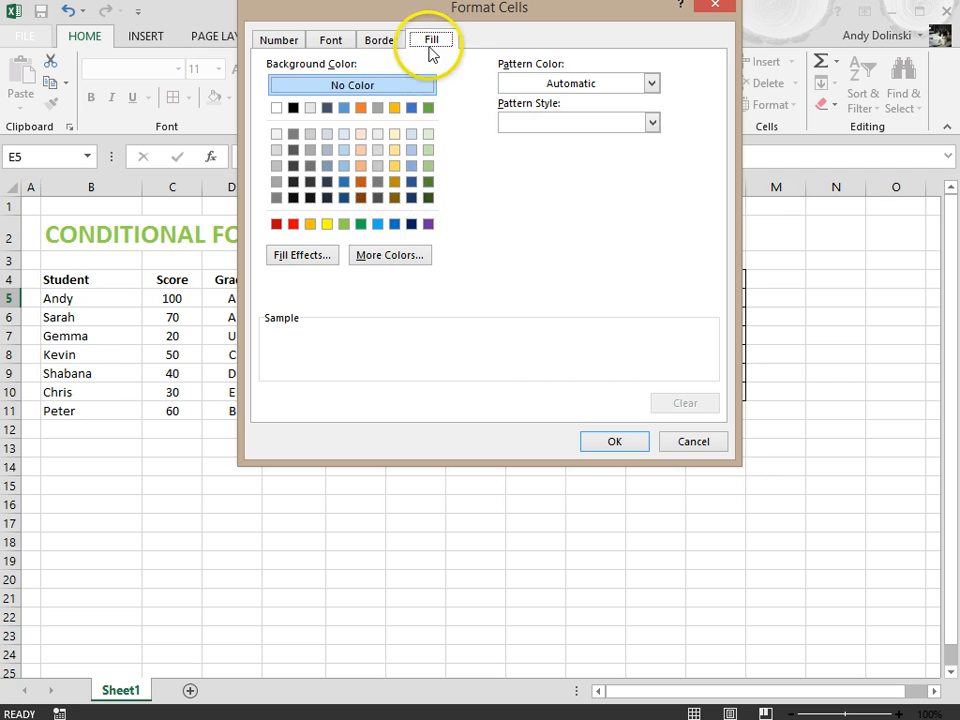
pyautogui.click(344, 224)
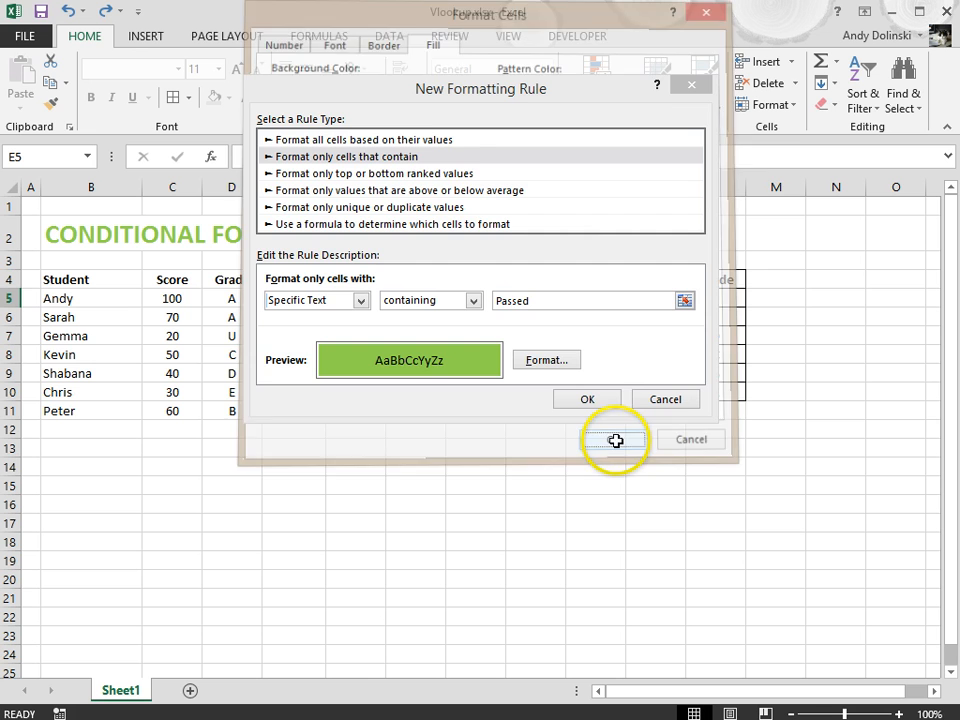
pyautogui.click(588, 398)
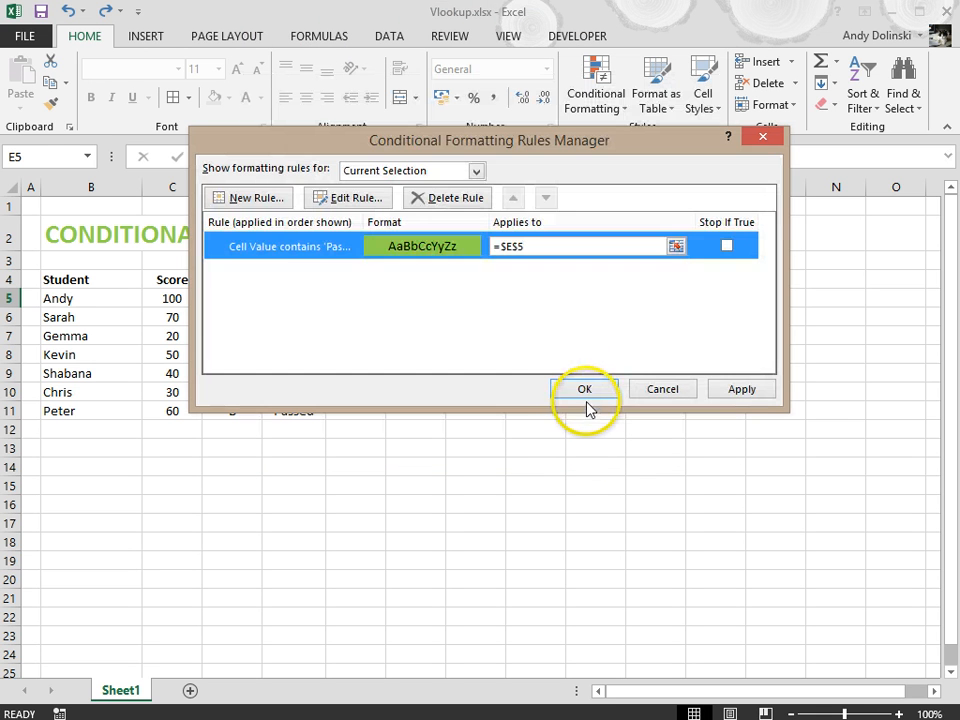
pyautogui.moveTo(248, 198)
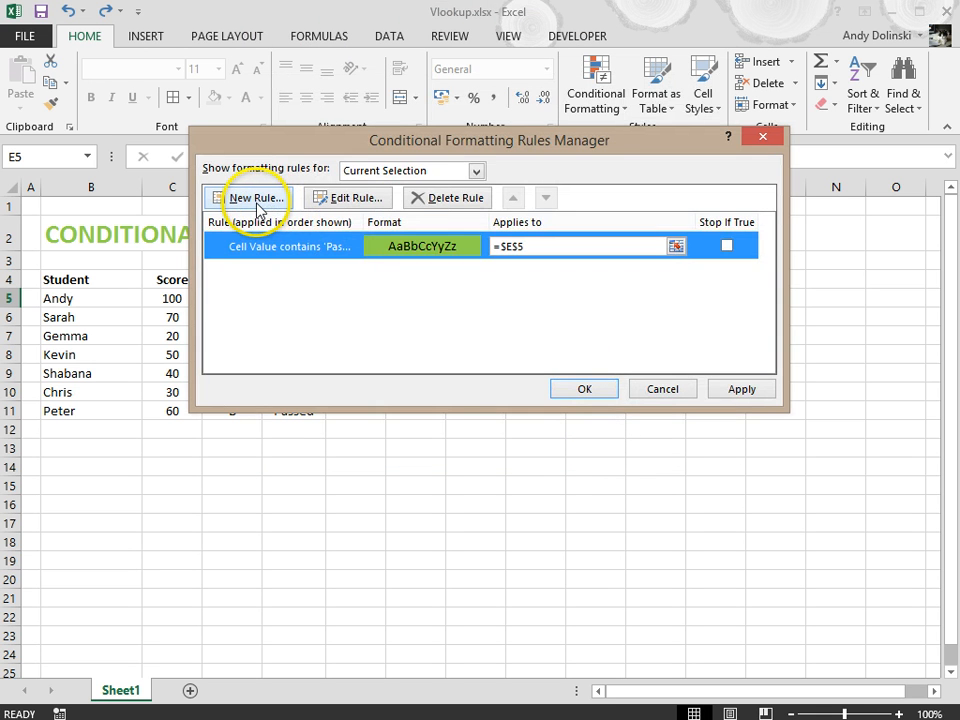
# Begin a second rule matching specific text 'Retake' and go to its format settings.
pyautogui.click(250, 198)
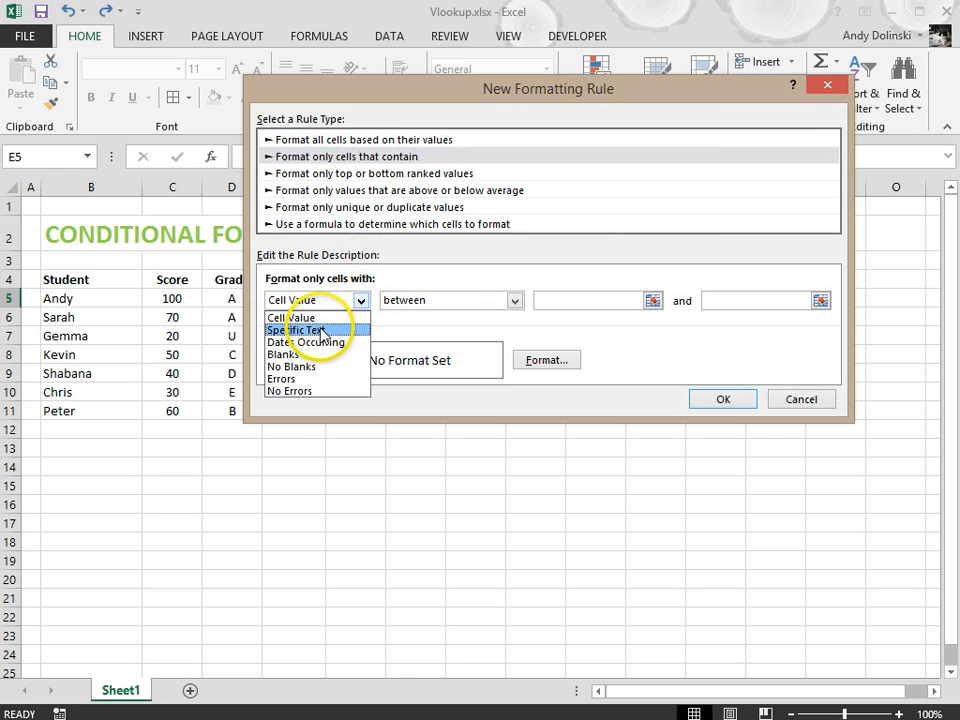
pyautogui.click(300, 330)
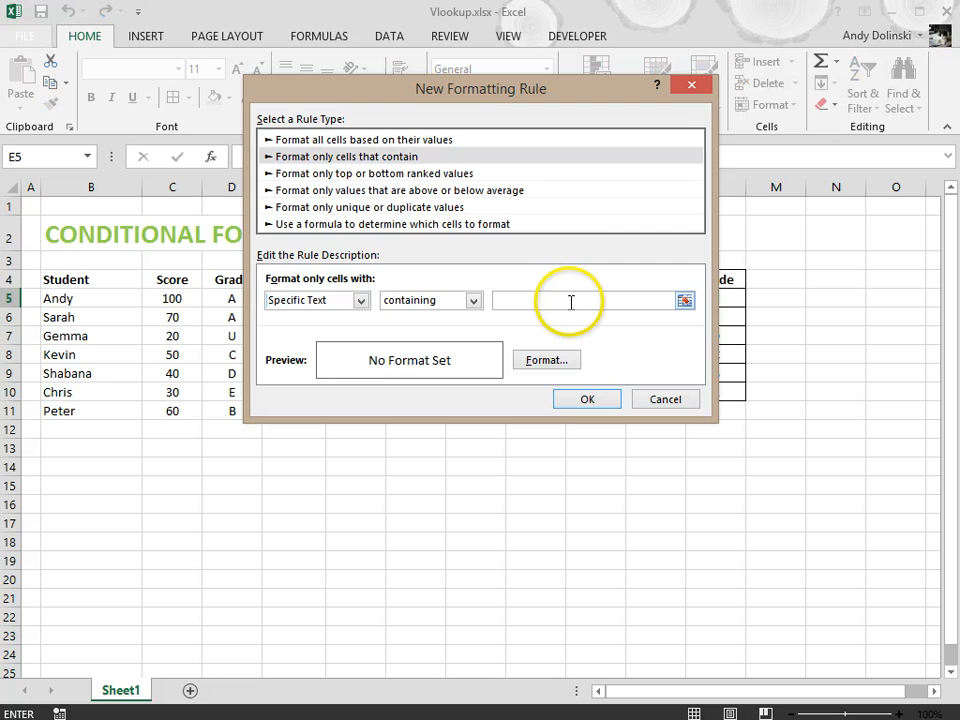
pyautogui.write('Retake')
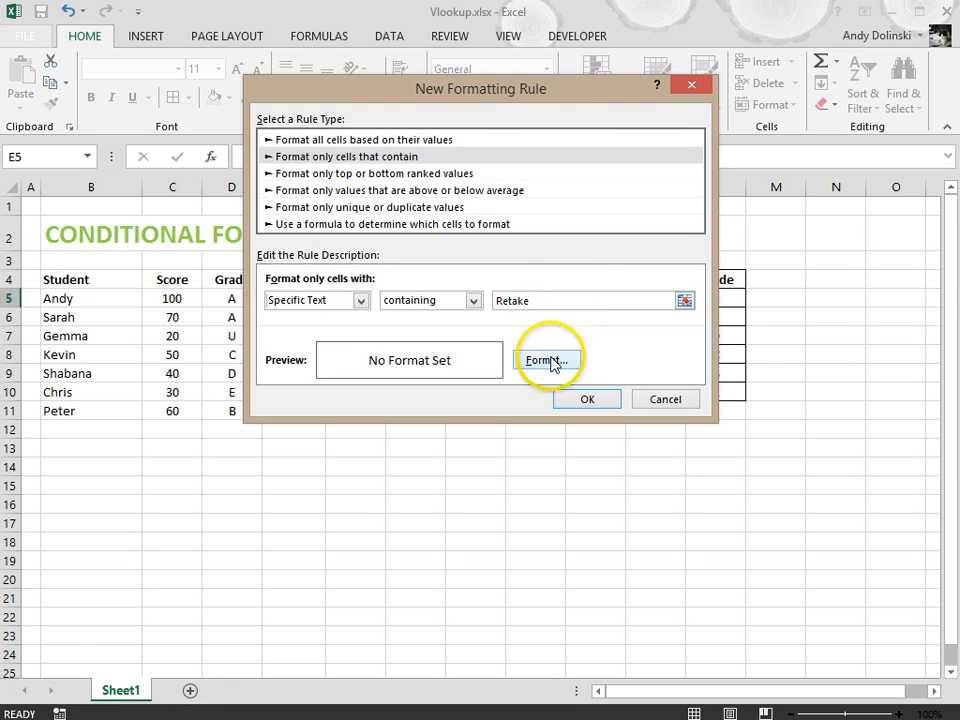
pyautogui.click(548, 360)
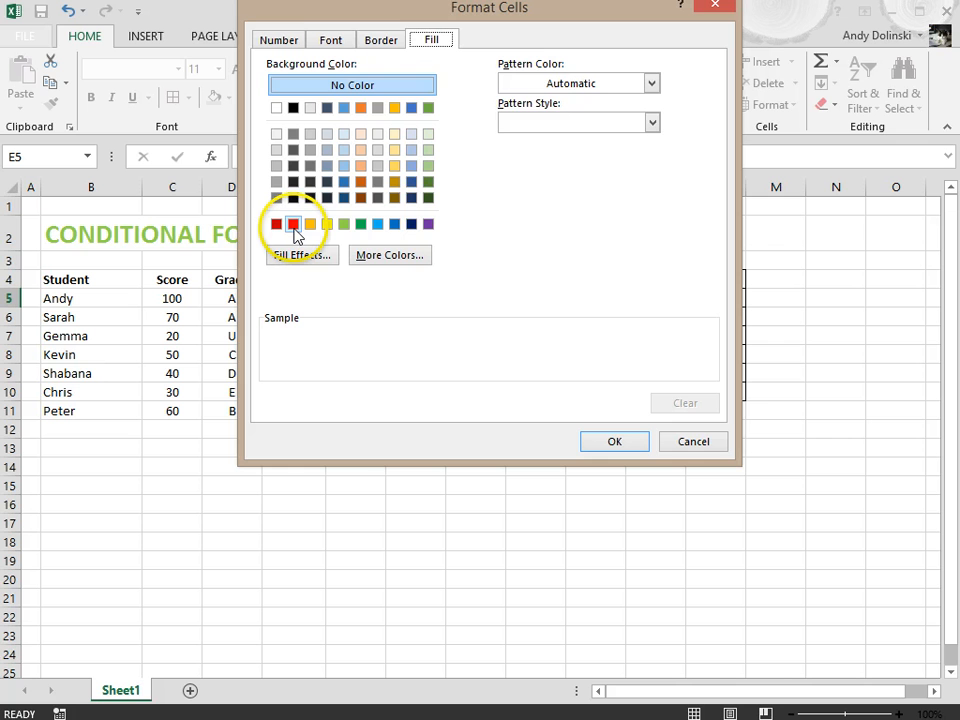
# Choose a light red fill (RGB 255,147,147) from More Colors and save the Retake rule.
pyautogui.click(292, 224)
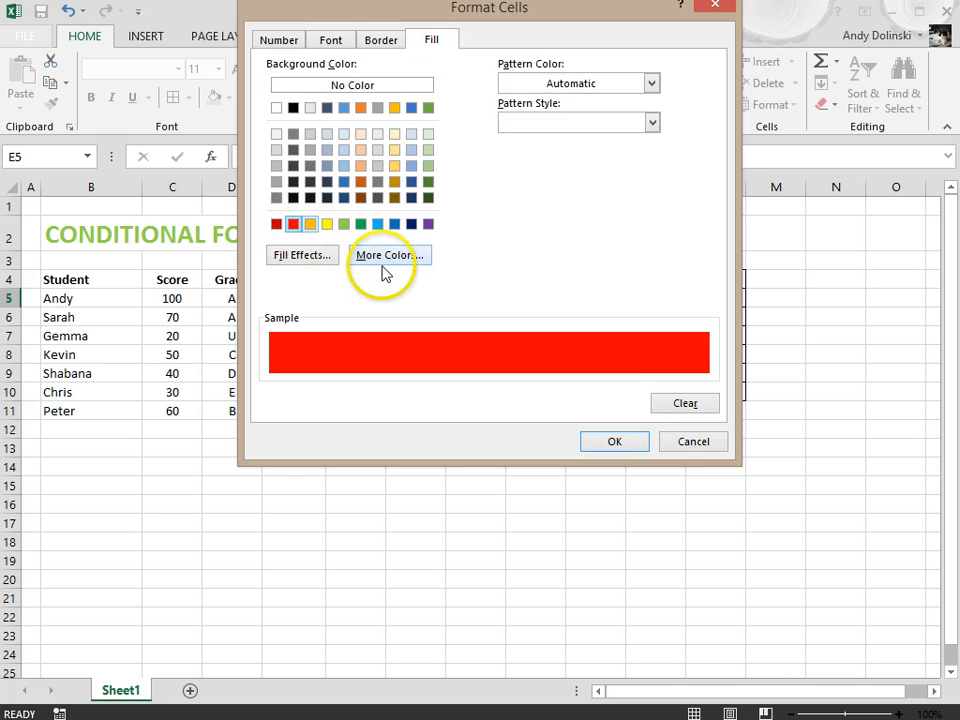
pyautogui.click(384, 256)
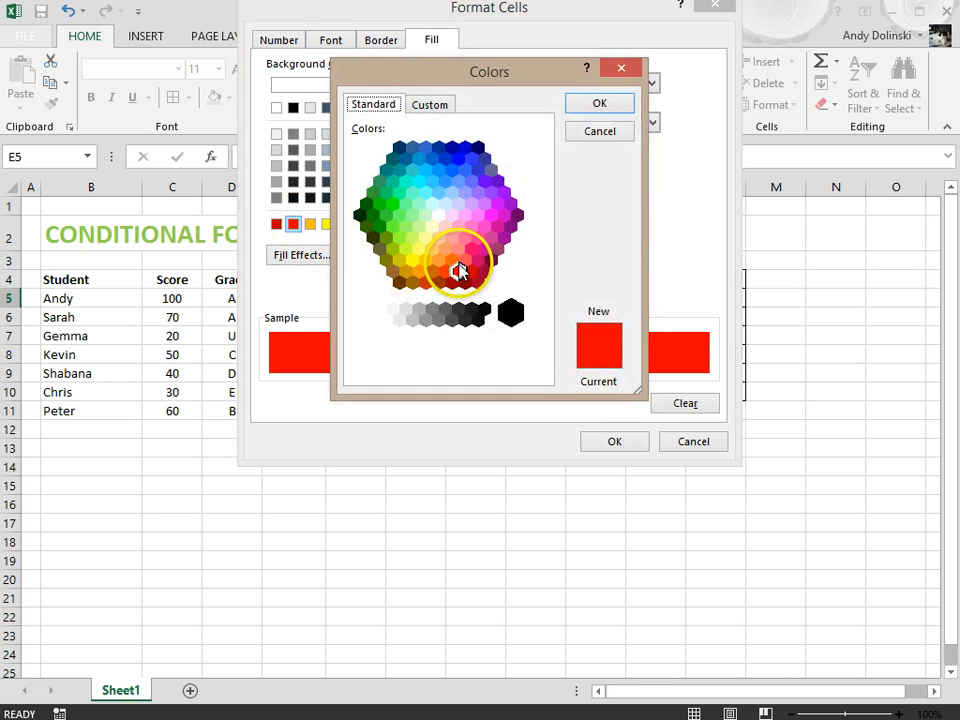
pyautogui.click(430, 104)
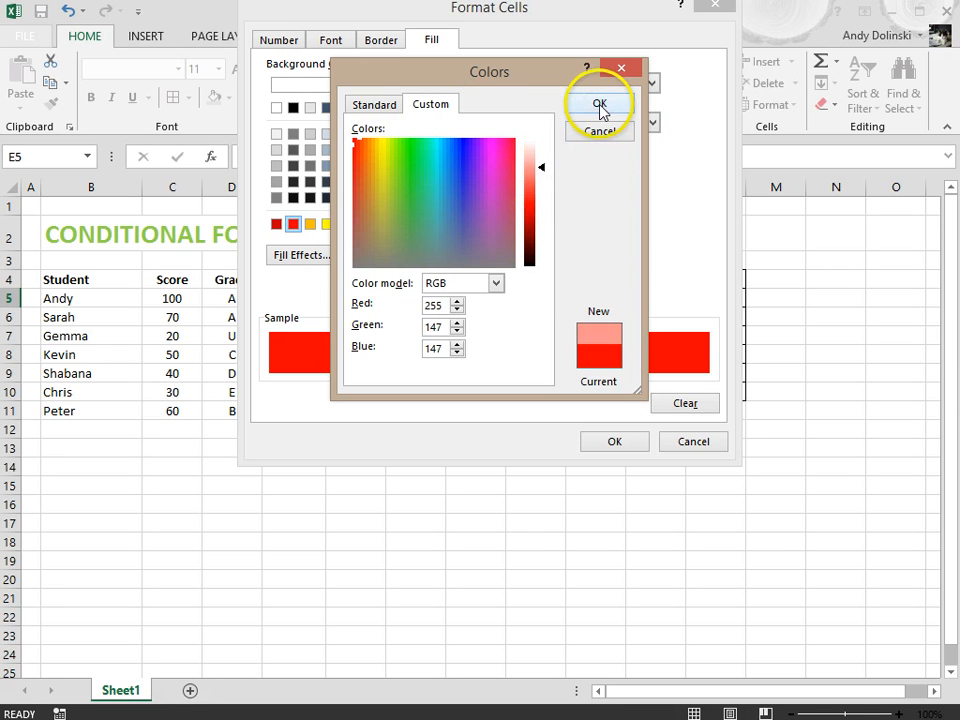
pyautogui.click(600, 104)
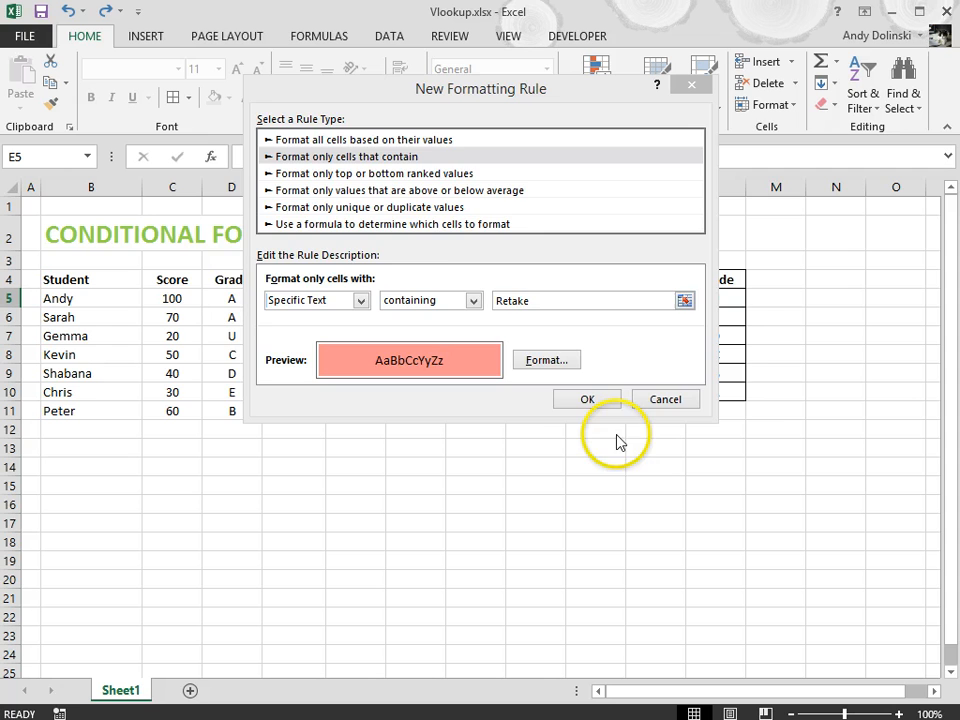
pyautogui.click(588, 400)
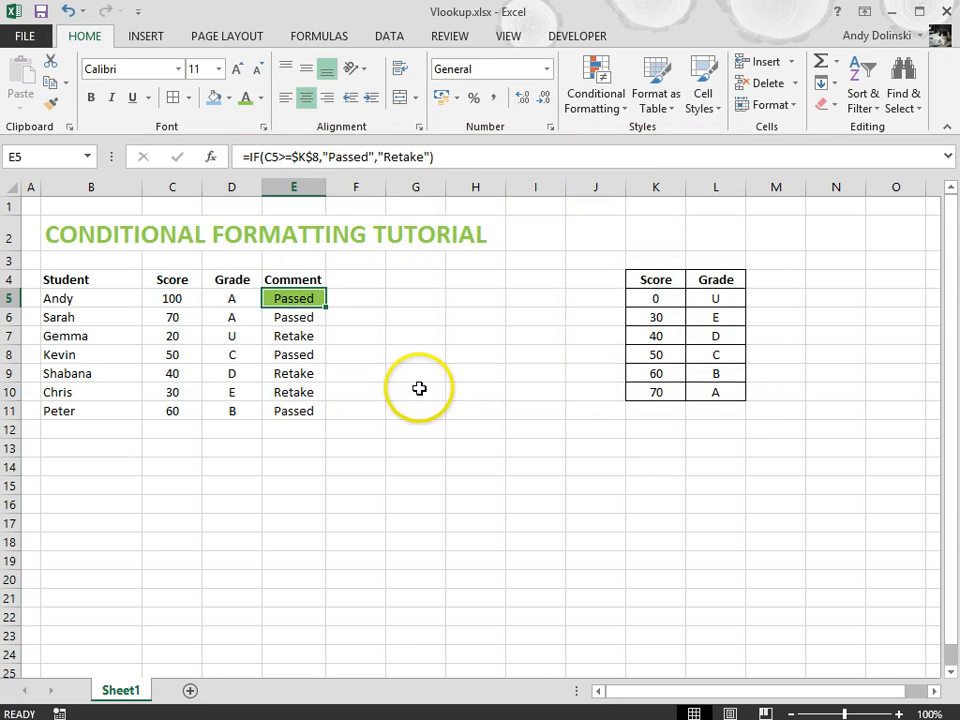
pyautogui.moveTo(416, 266)
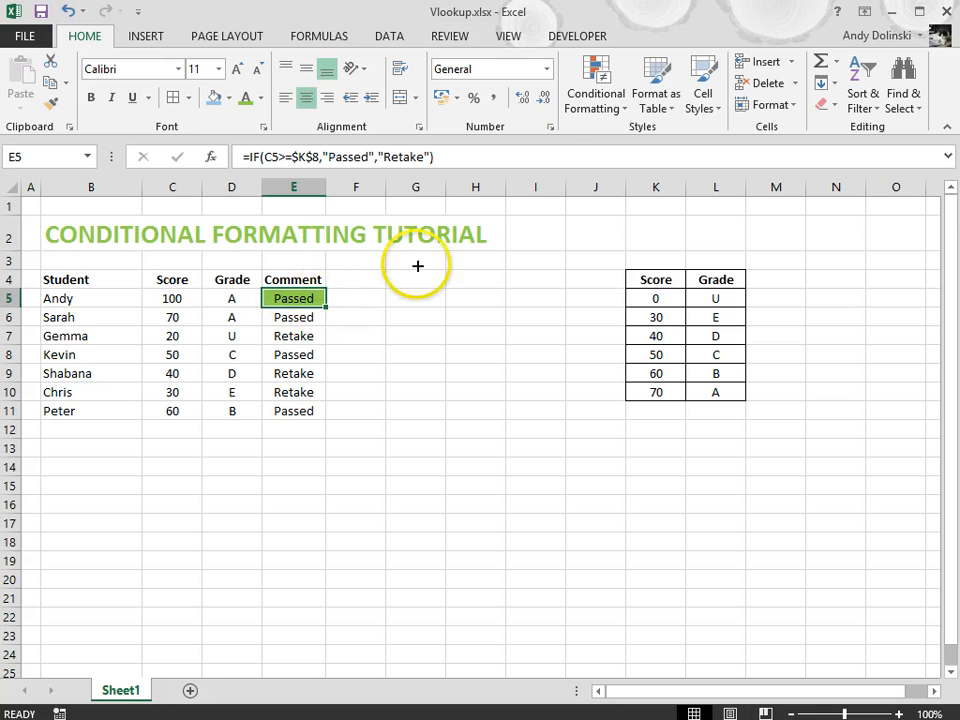